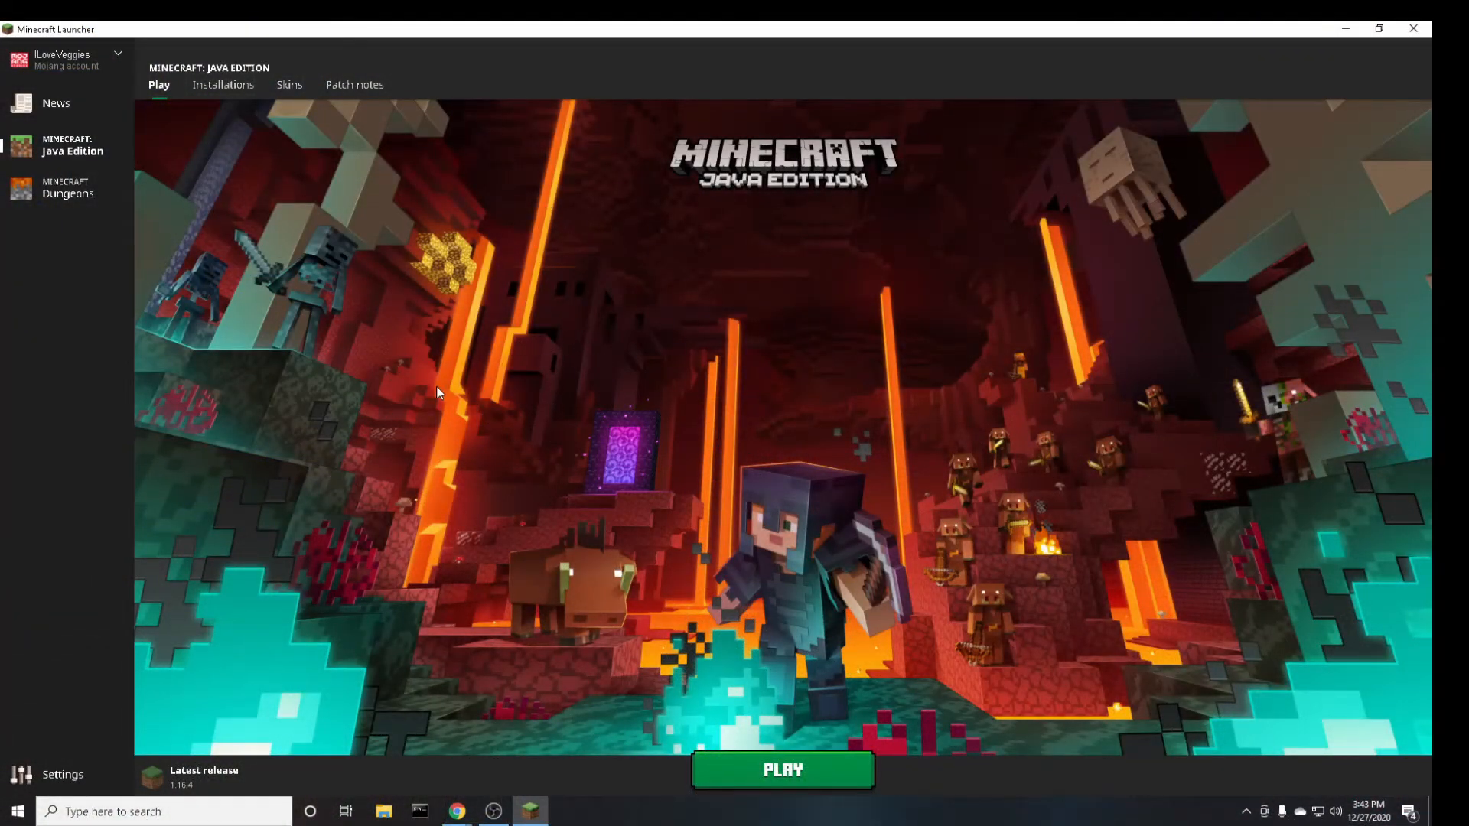
mouse_move(531, 380)
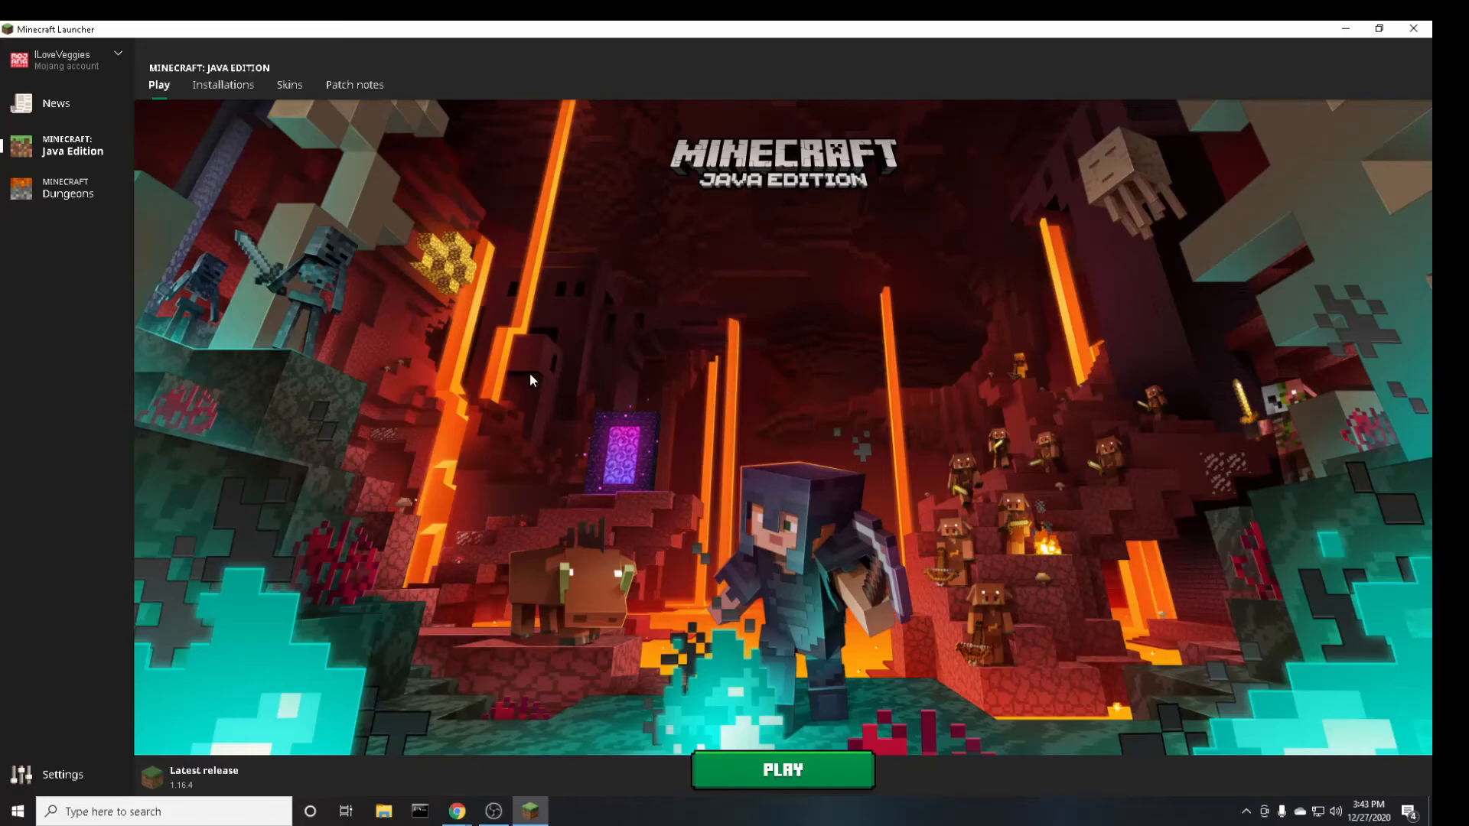
mouse_move(223, 84)
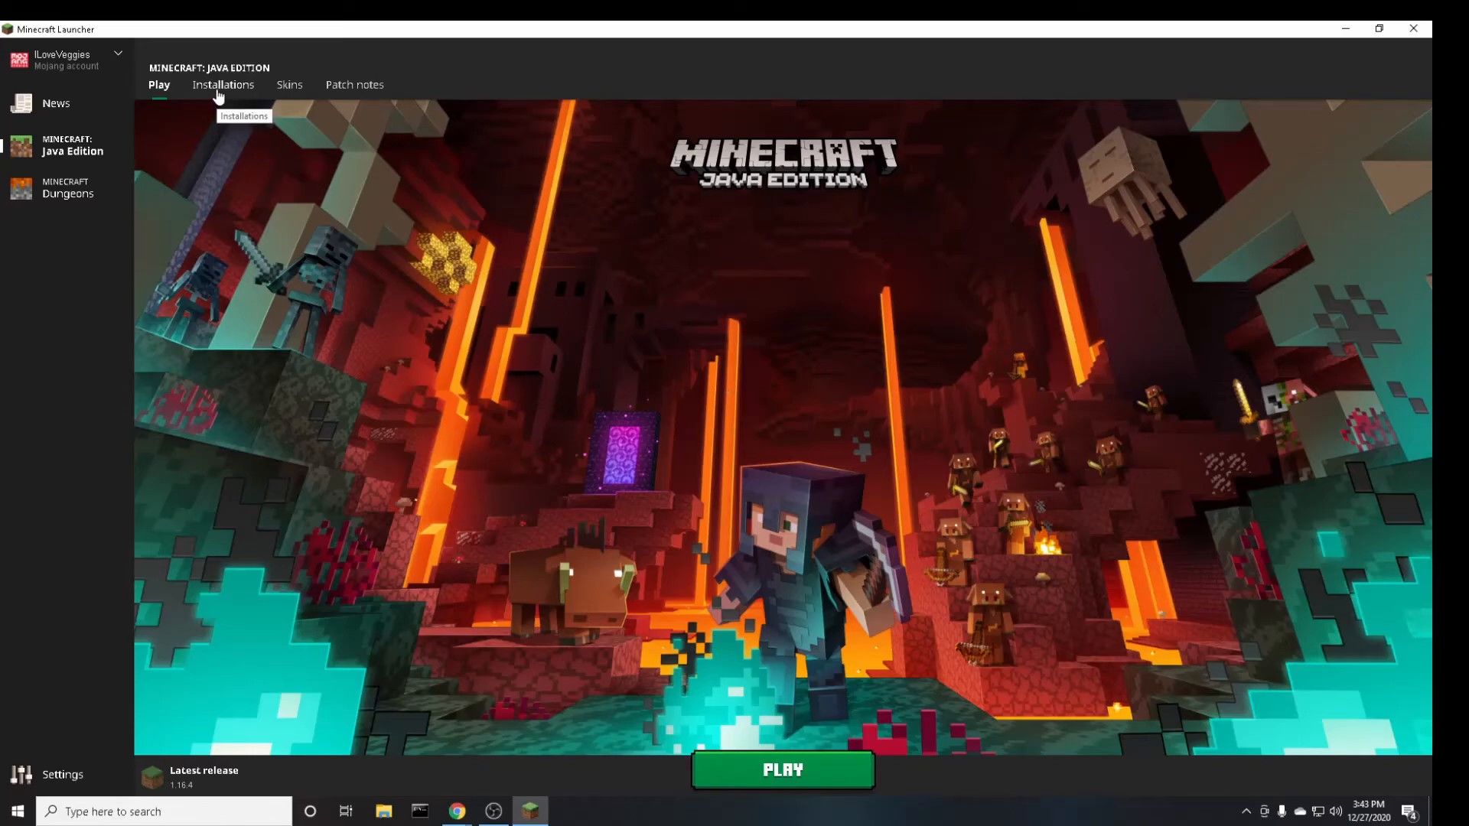
Create an installation named 'First Version' using release 1.0 from the Installations list.
click(222, 84)
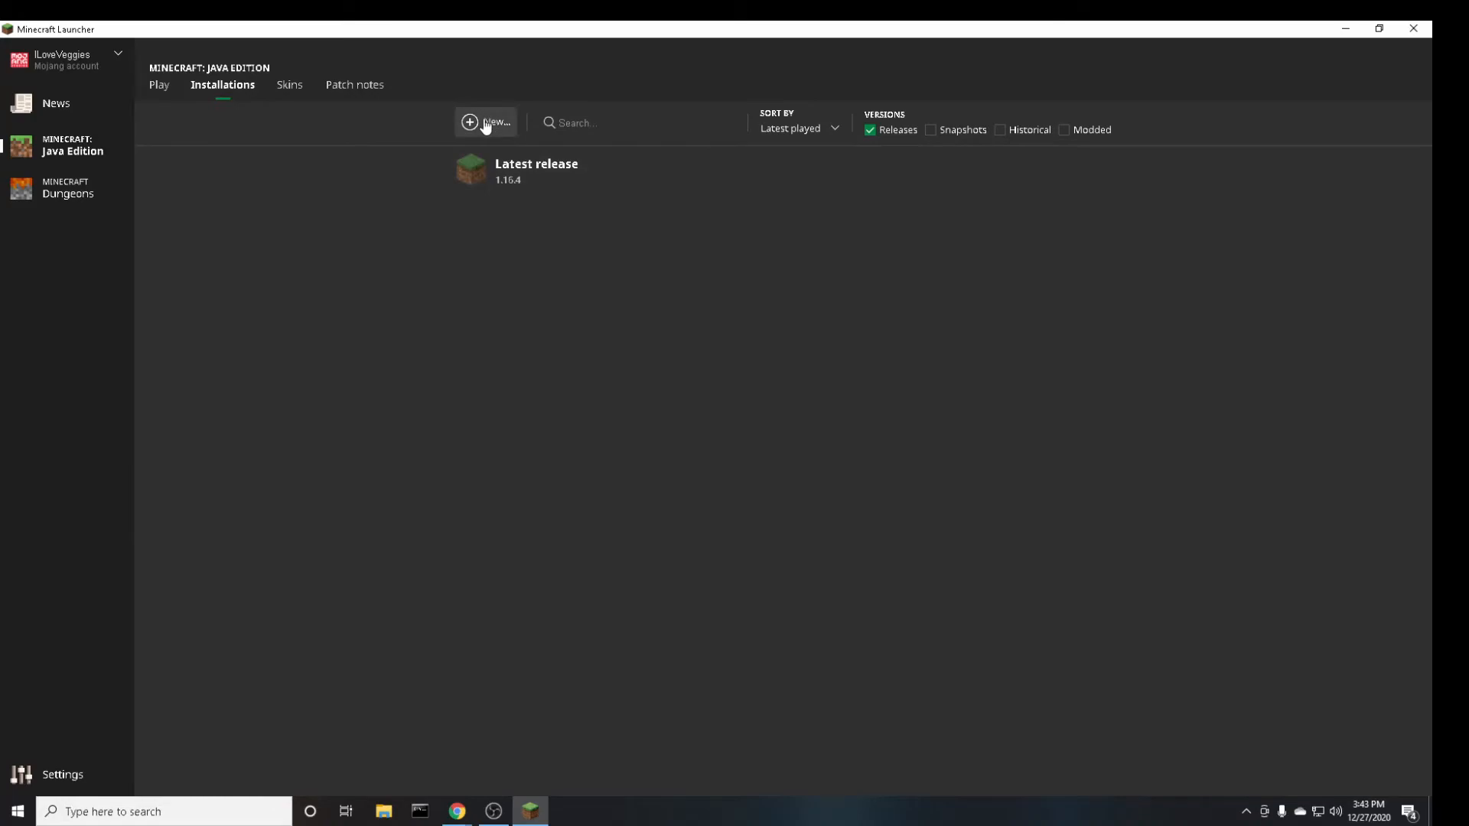
click(485, 123)
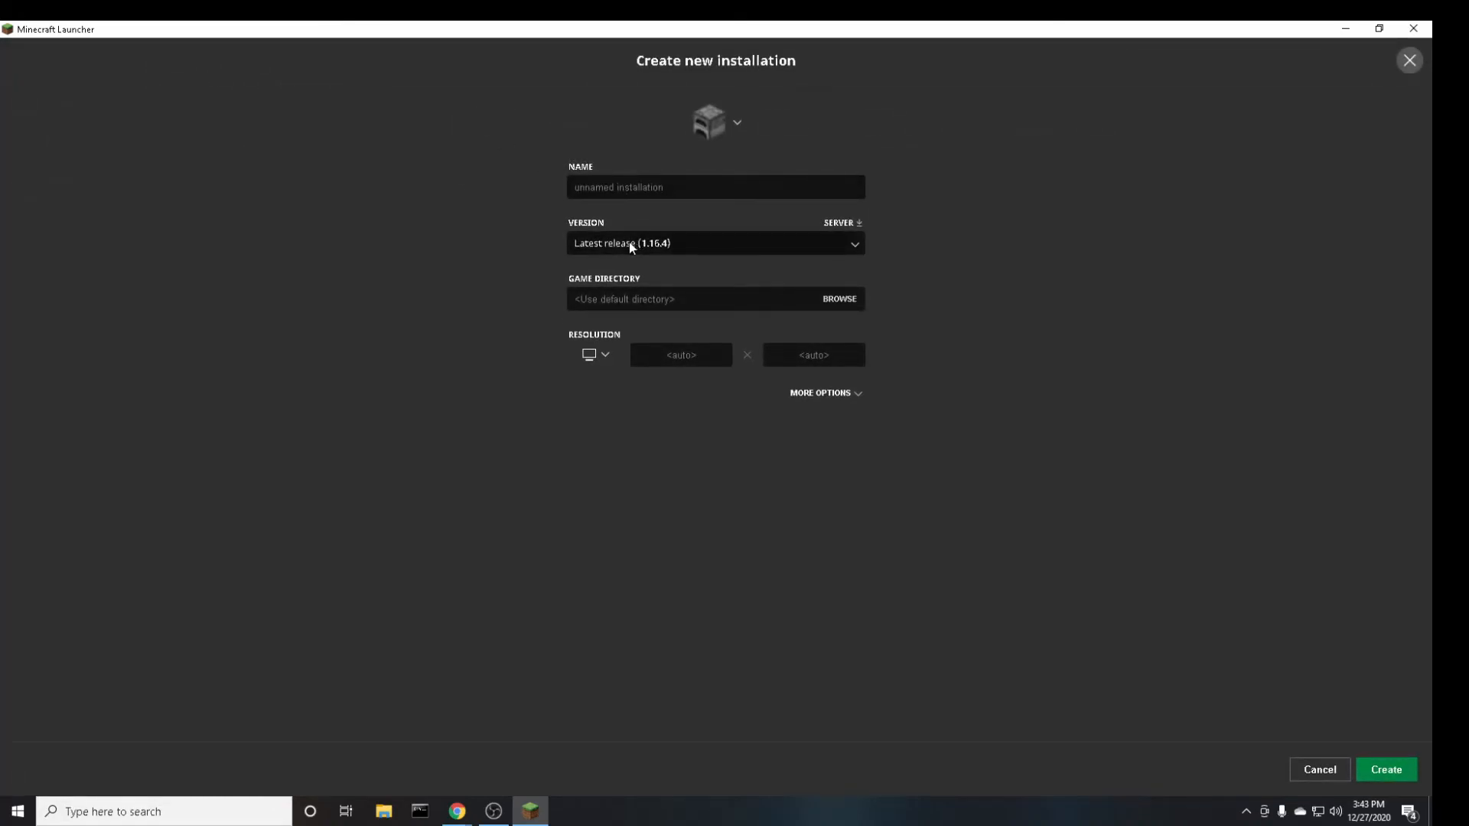
click(714, 242)
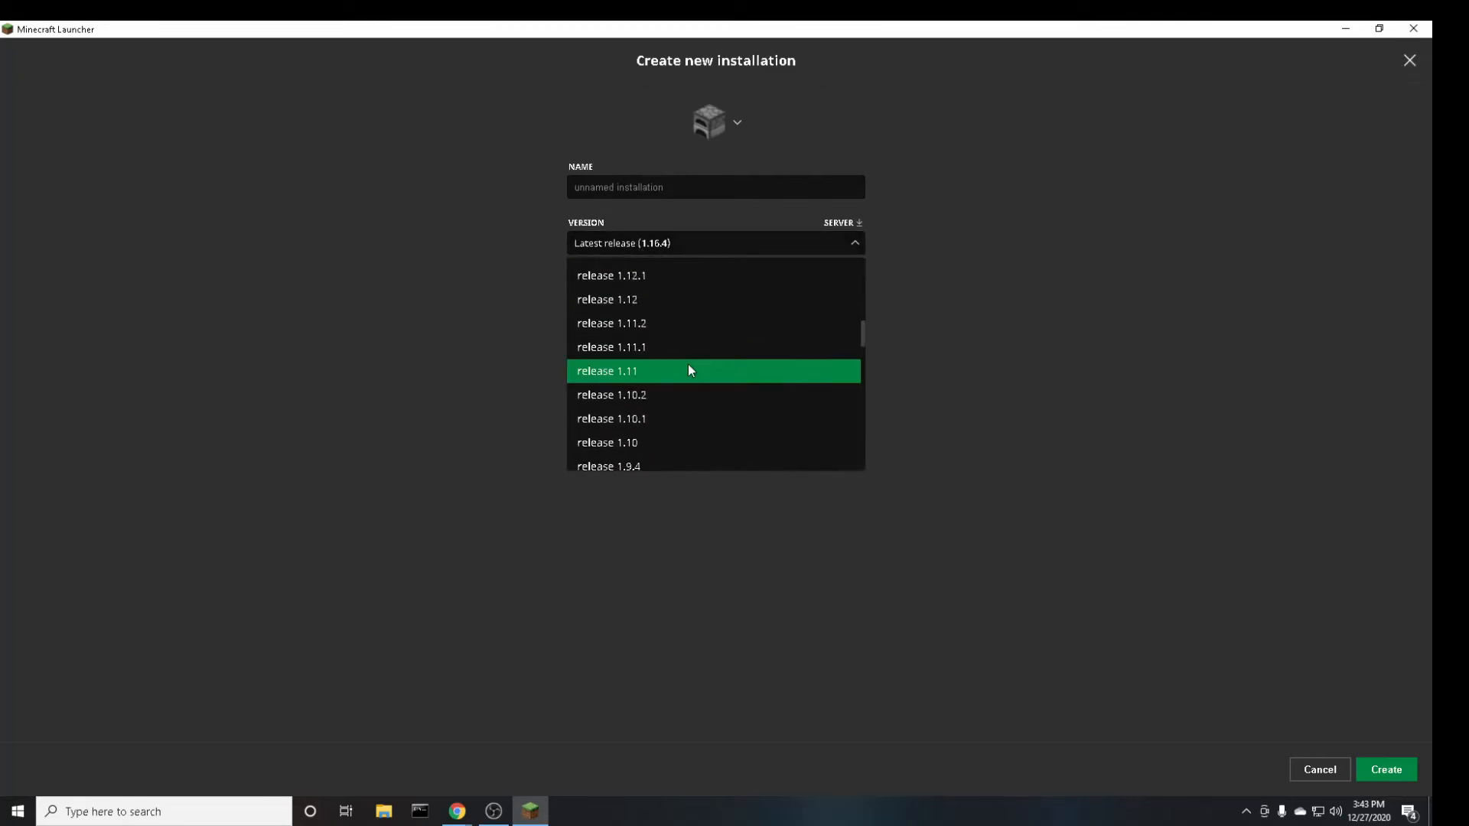
scroll(down, 3)
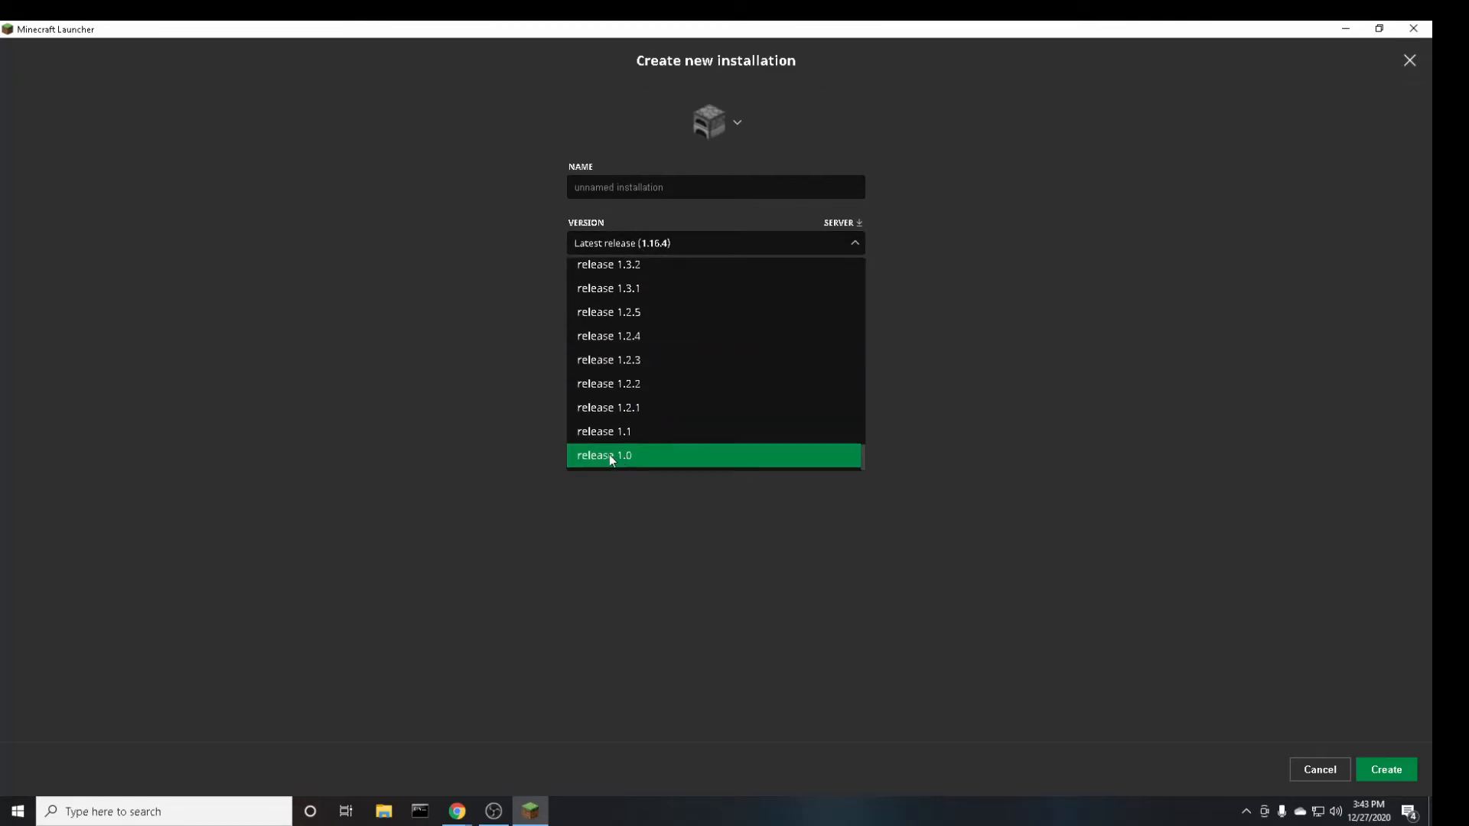
click(604, 455)
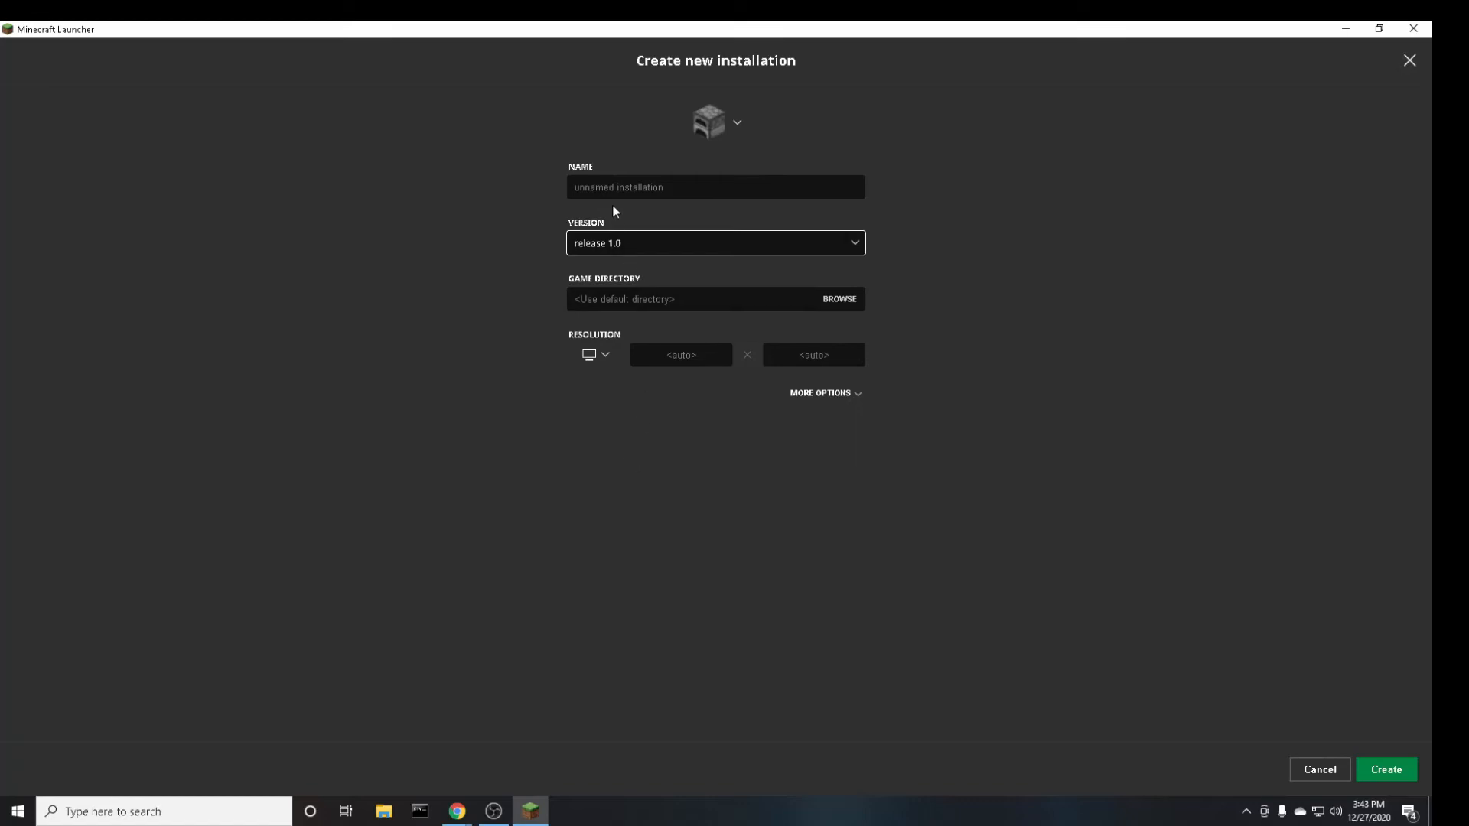
text(First Version)
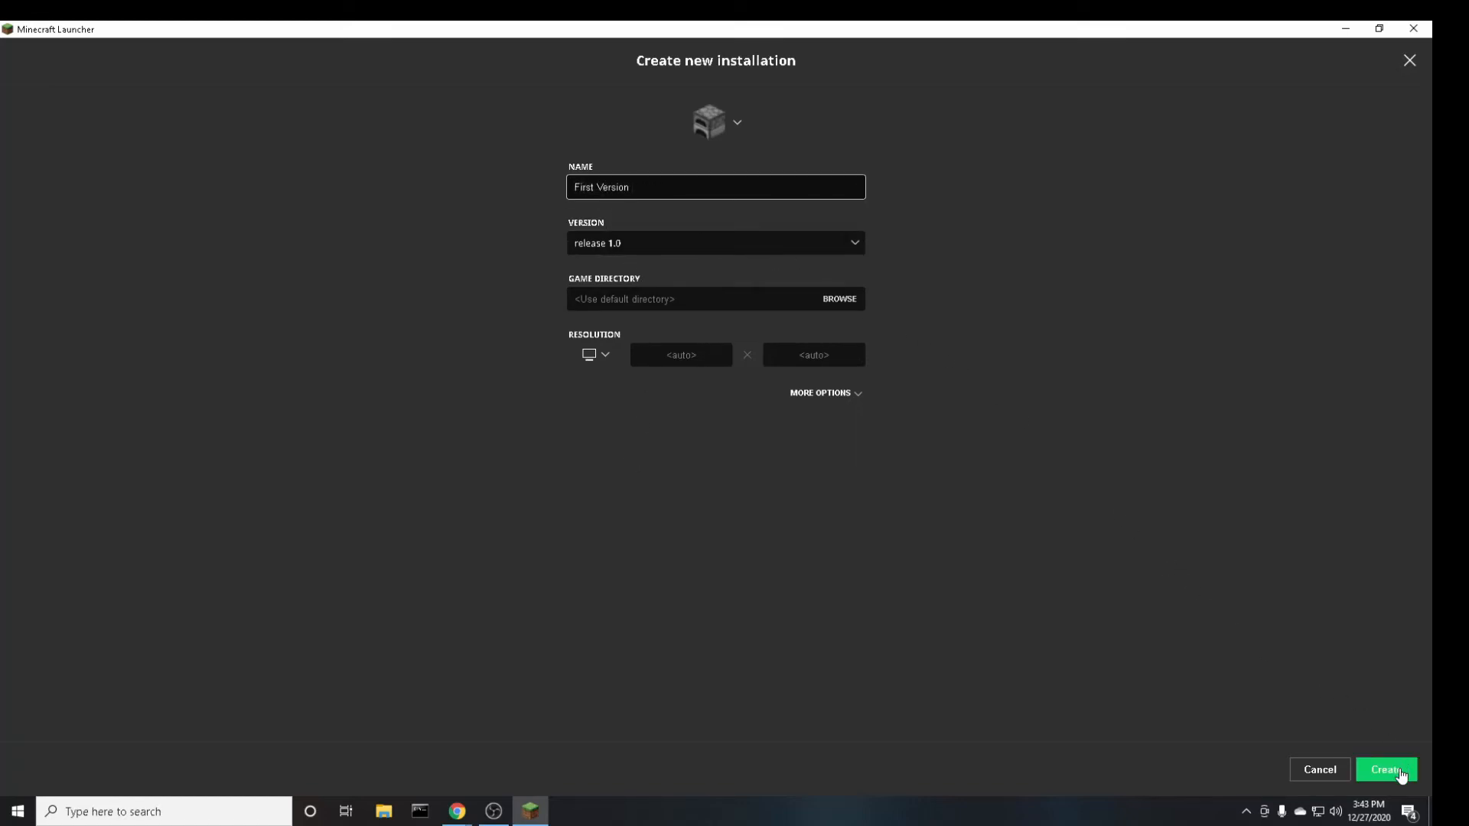
click(1387, 769)
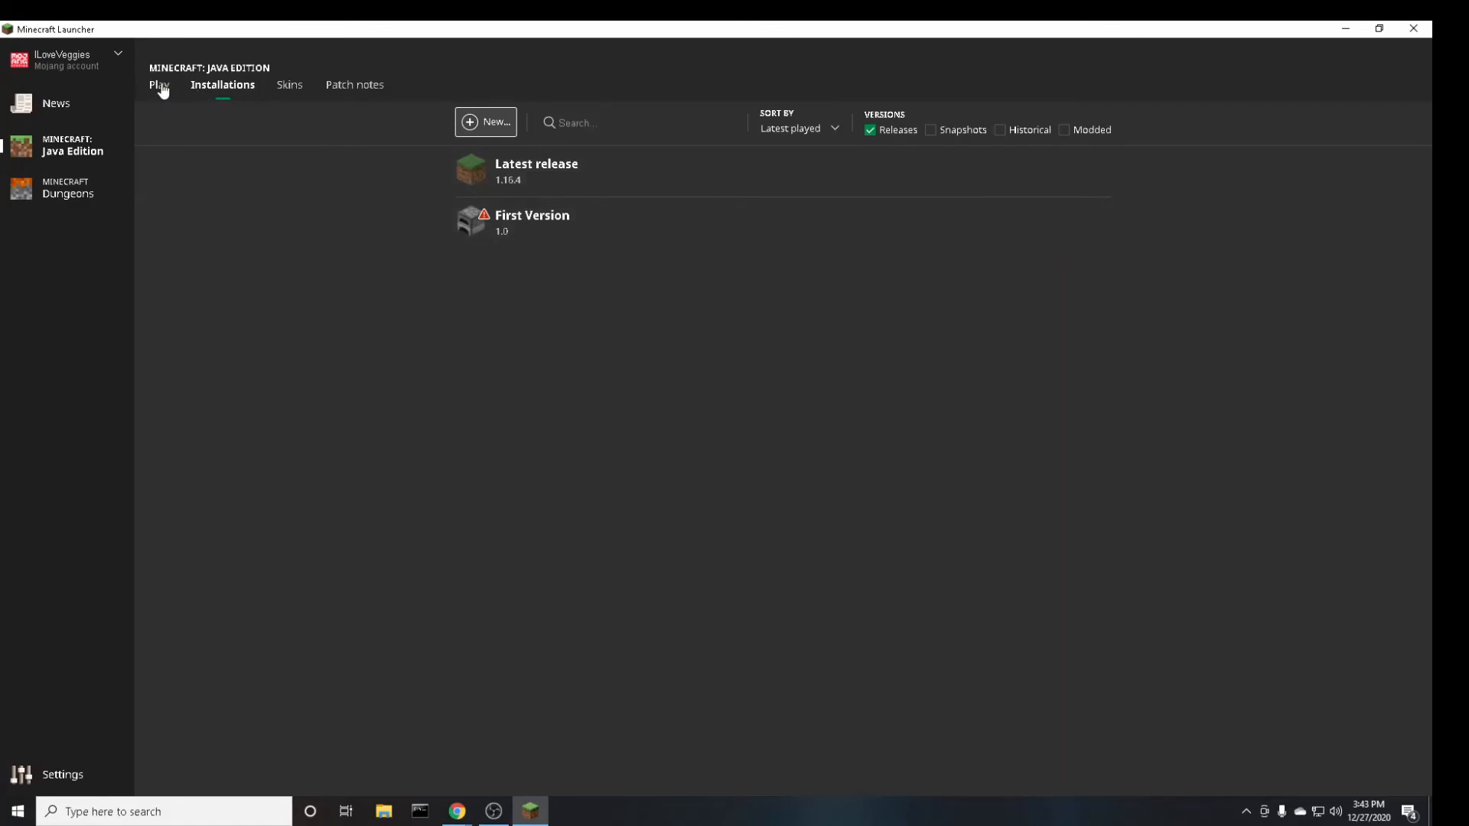
Launch Minecraft 1.0 by playing the 'First Version' installation from the Play page.
click(159, 84)
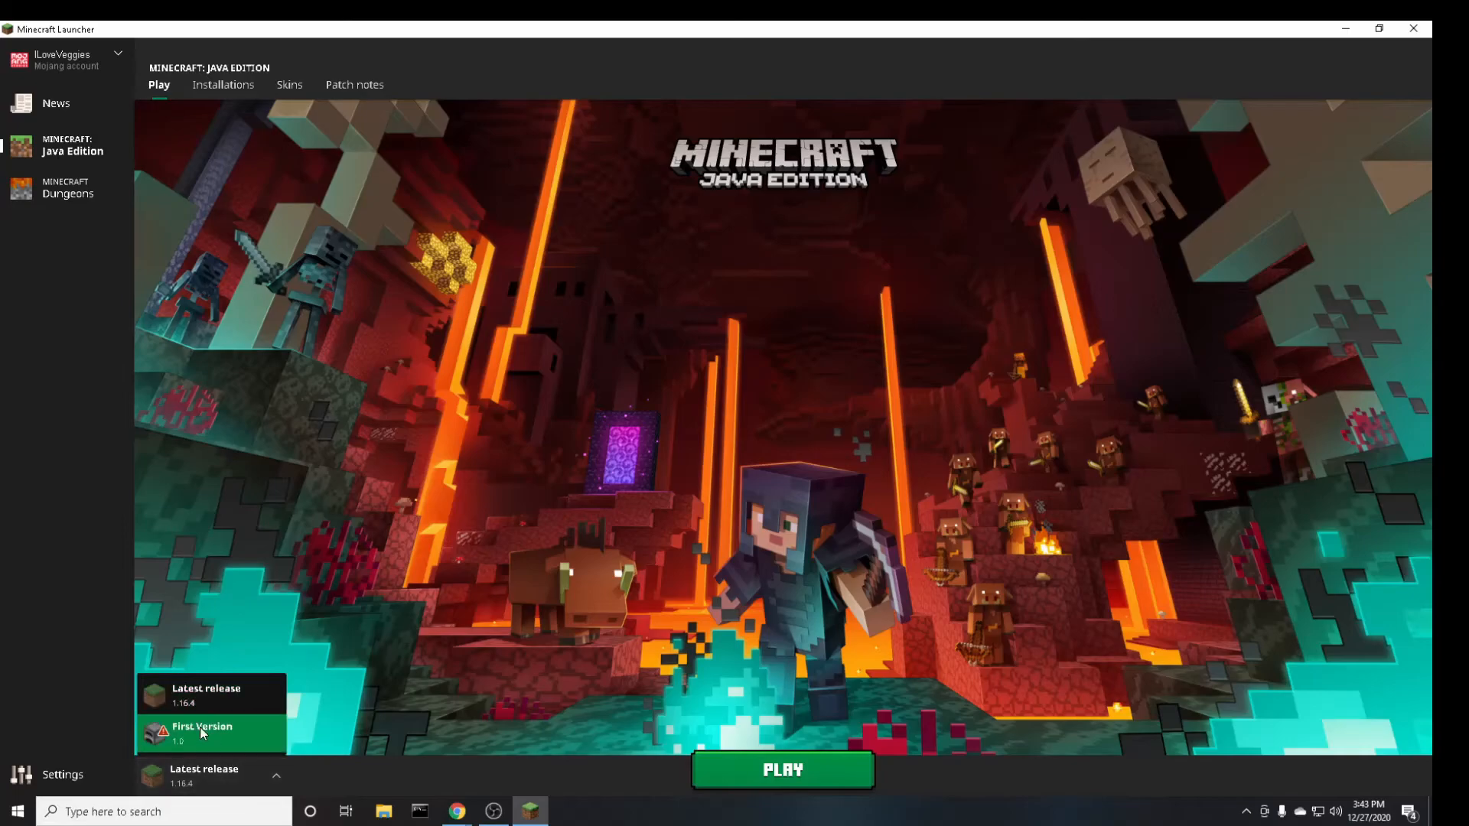
mouse_move(216, 744)
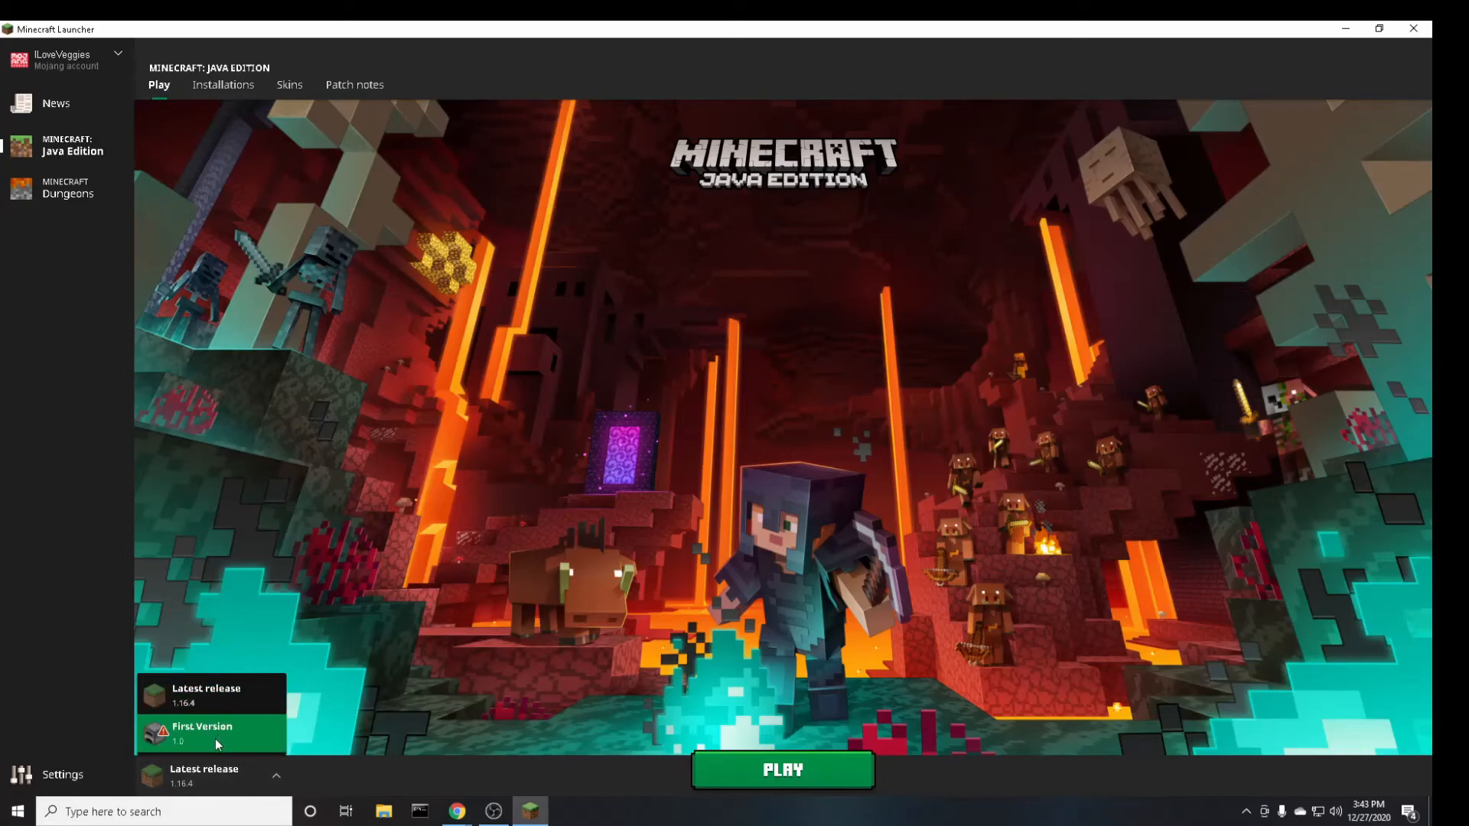
click(209, 734)
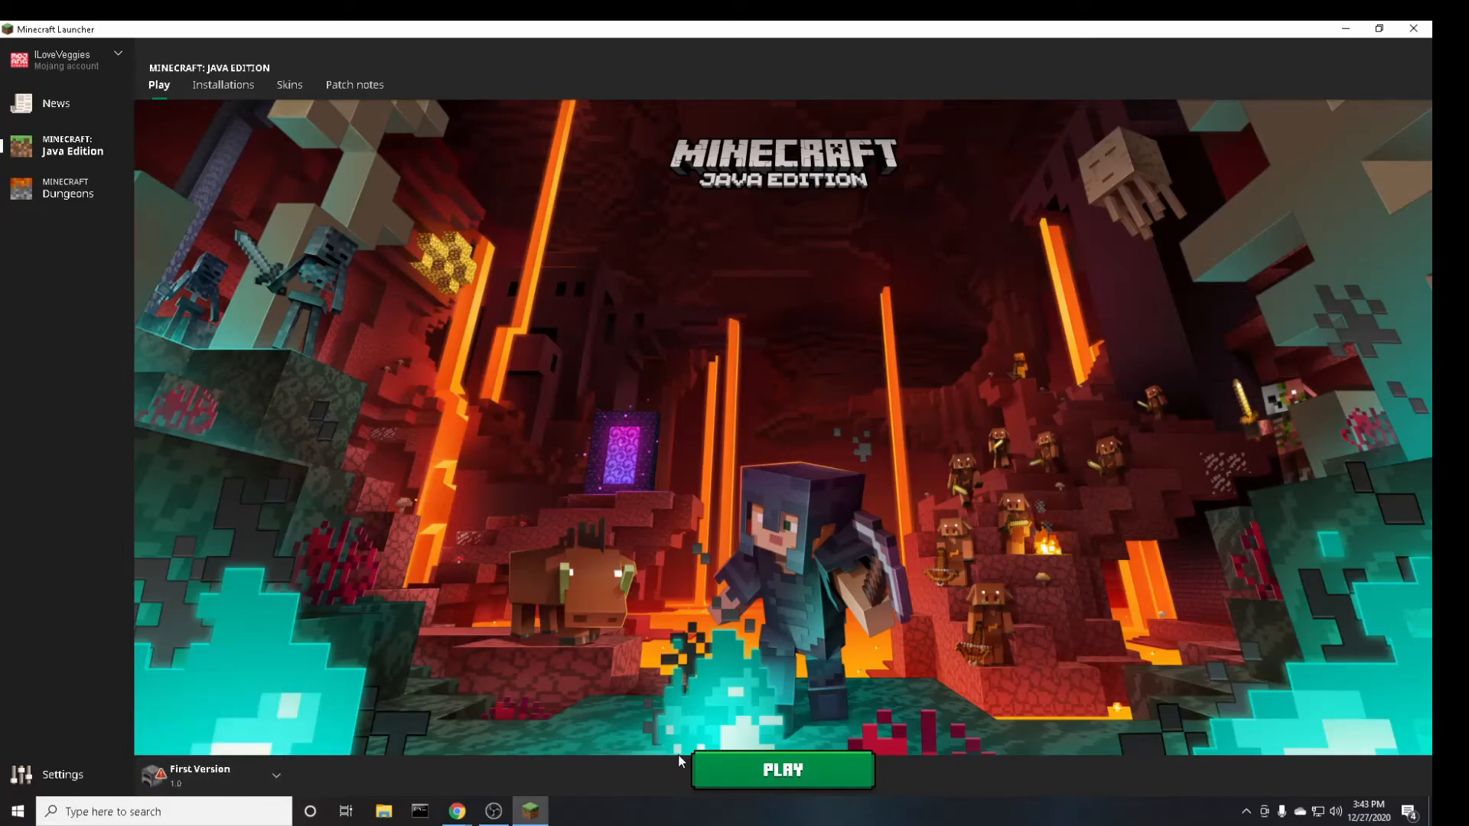
click(781, 770)
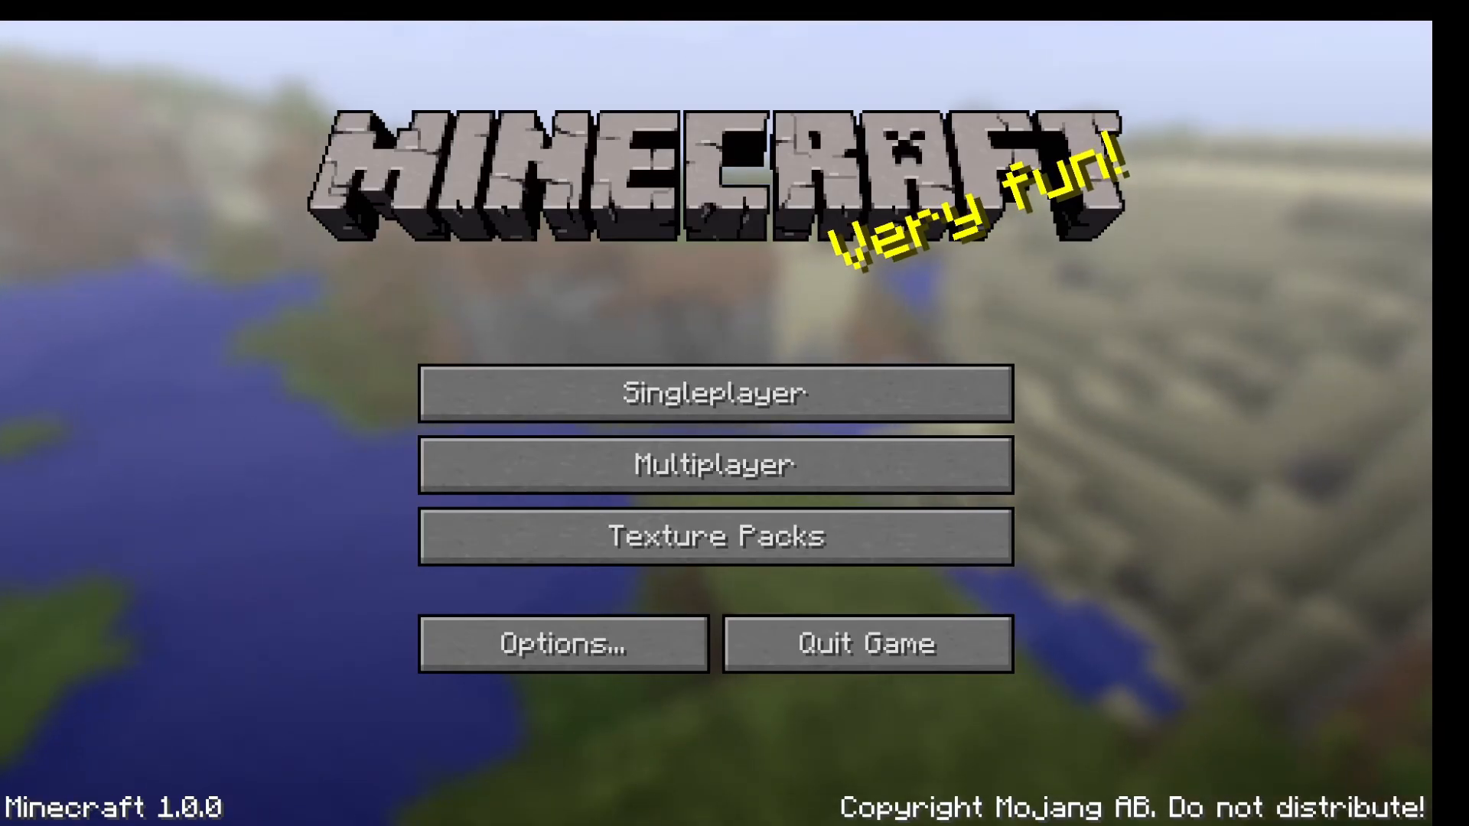
Generate a new singleplayer world in Creative mode and spawn into its forest.
click(714, 391)
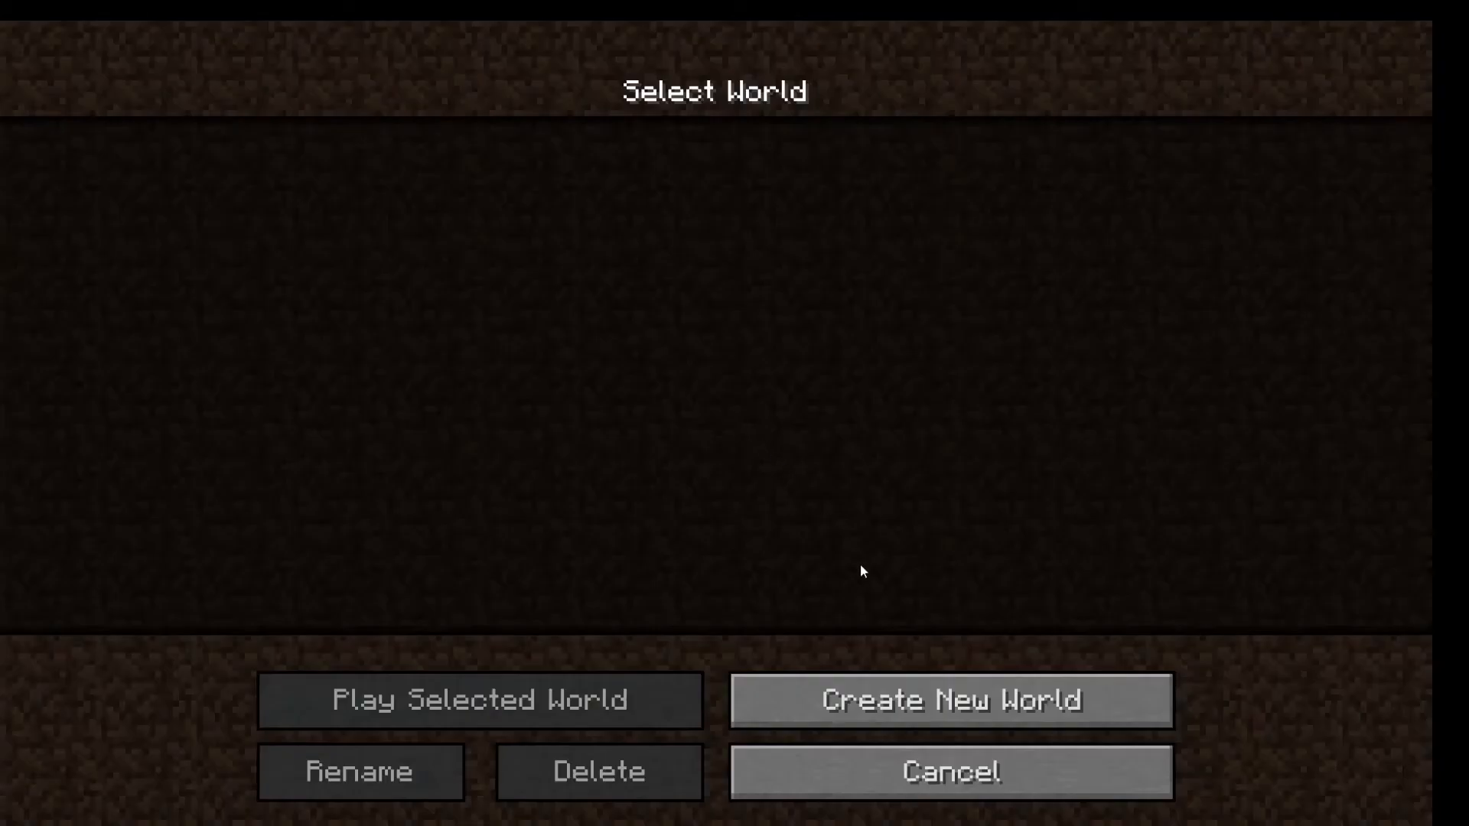
click(948, 701)
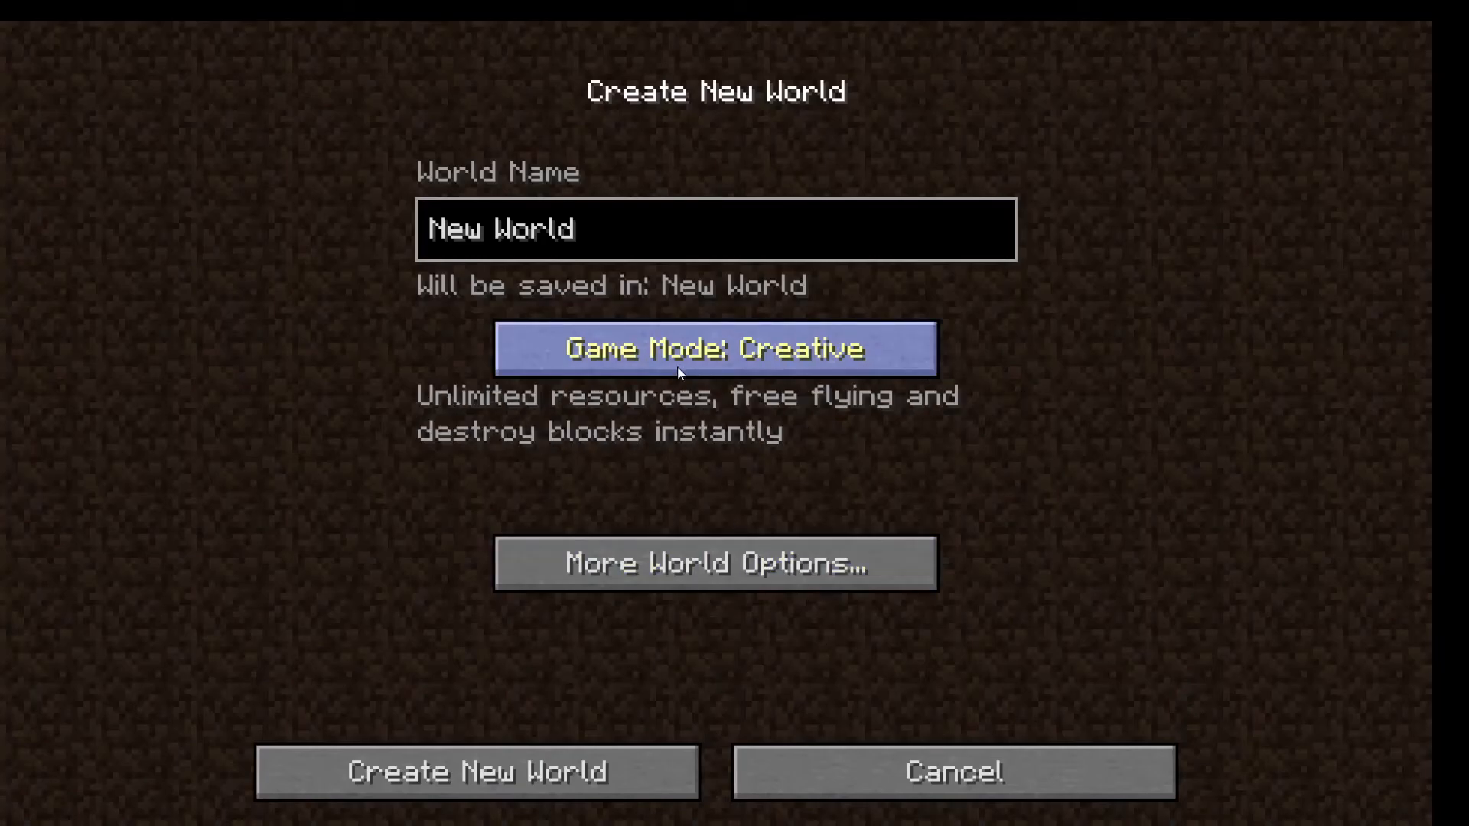
click(478, 772)
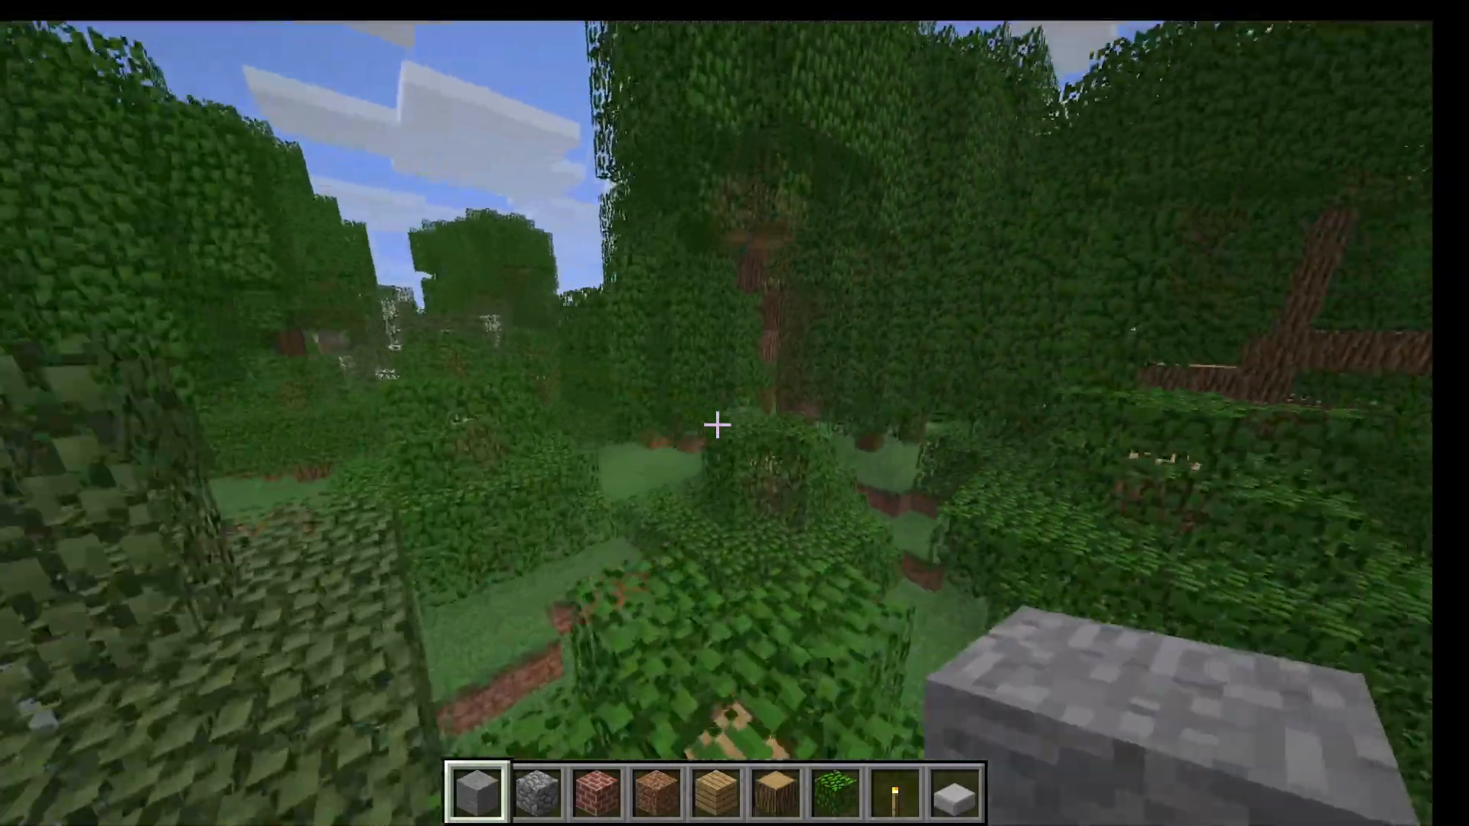
key(3)
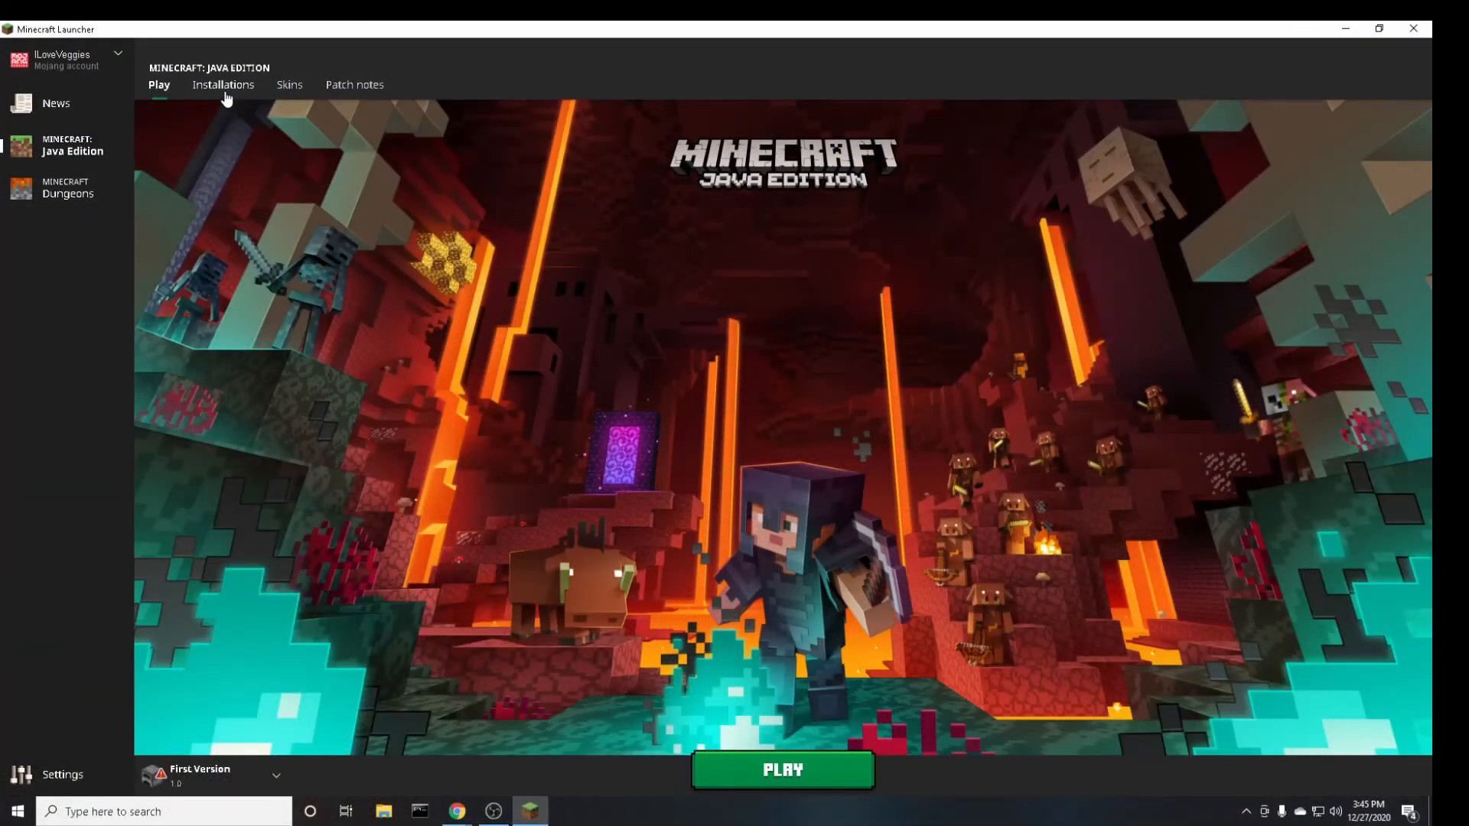
Create a second installation named 'Very First' using old_alpha rd-132211.
click(223, 84)
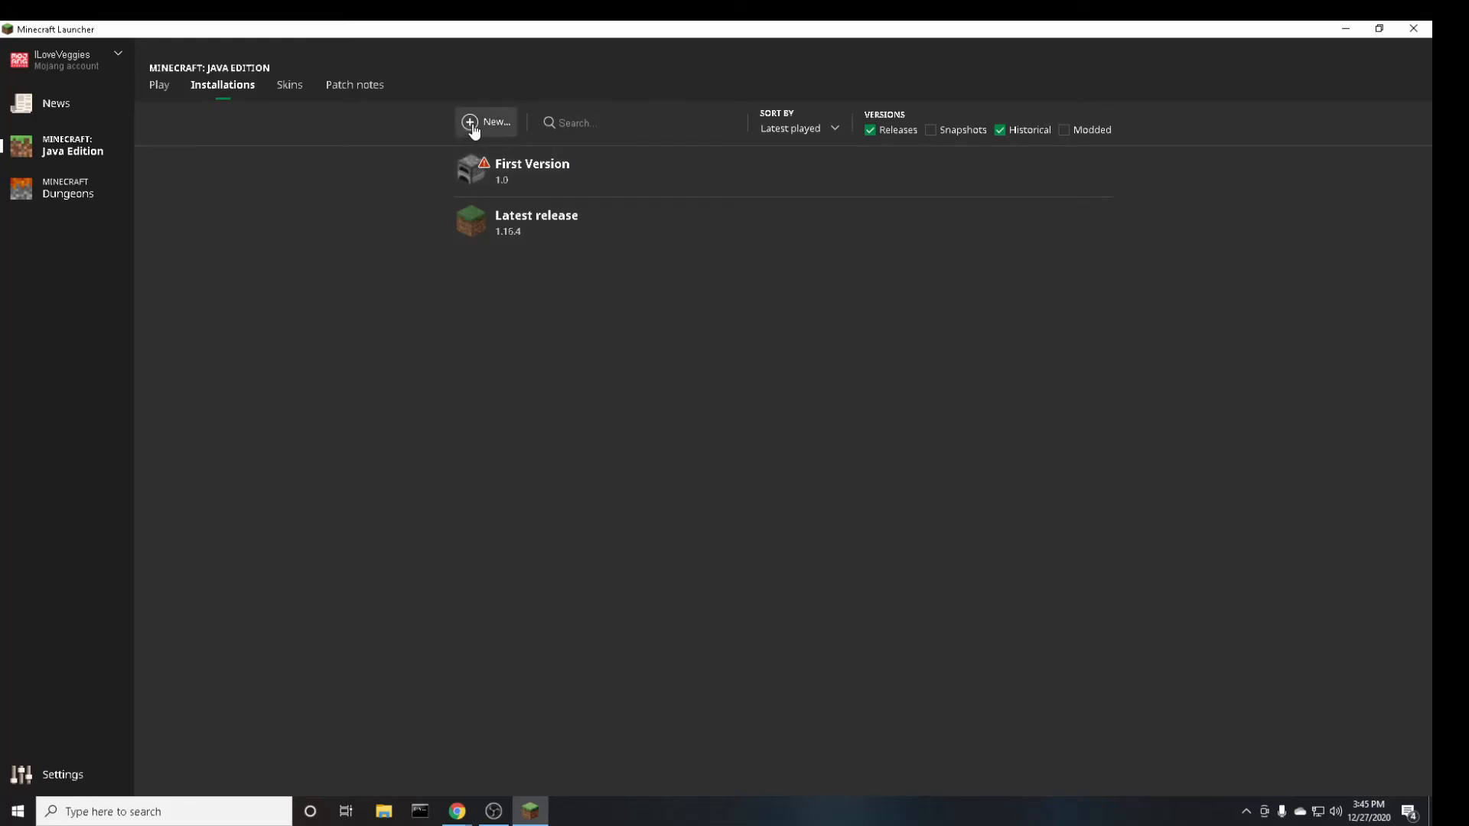
click(485, 122)
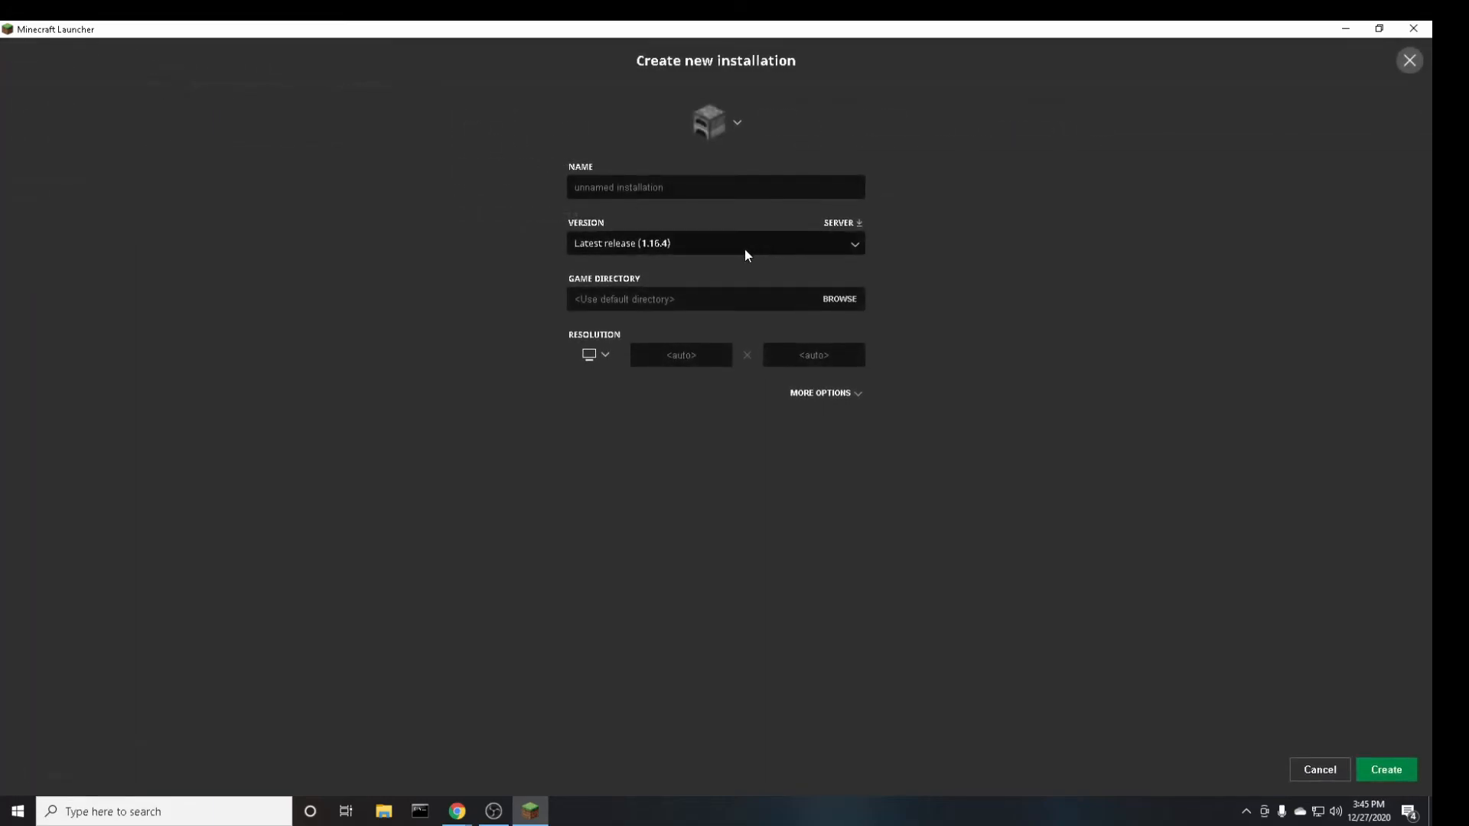
click(715, 243)
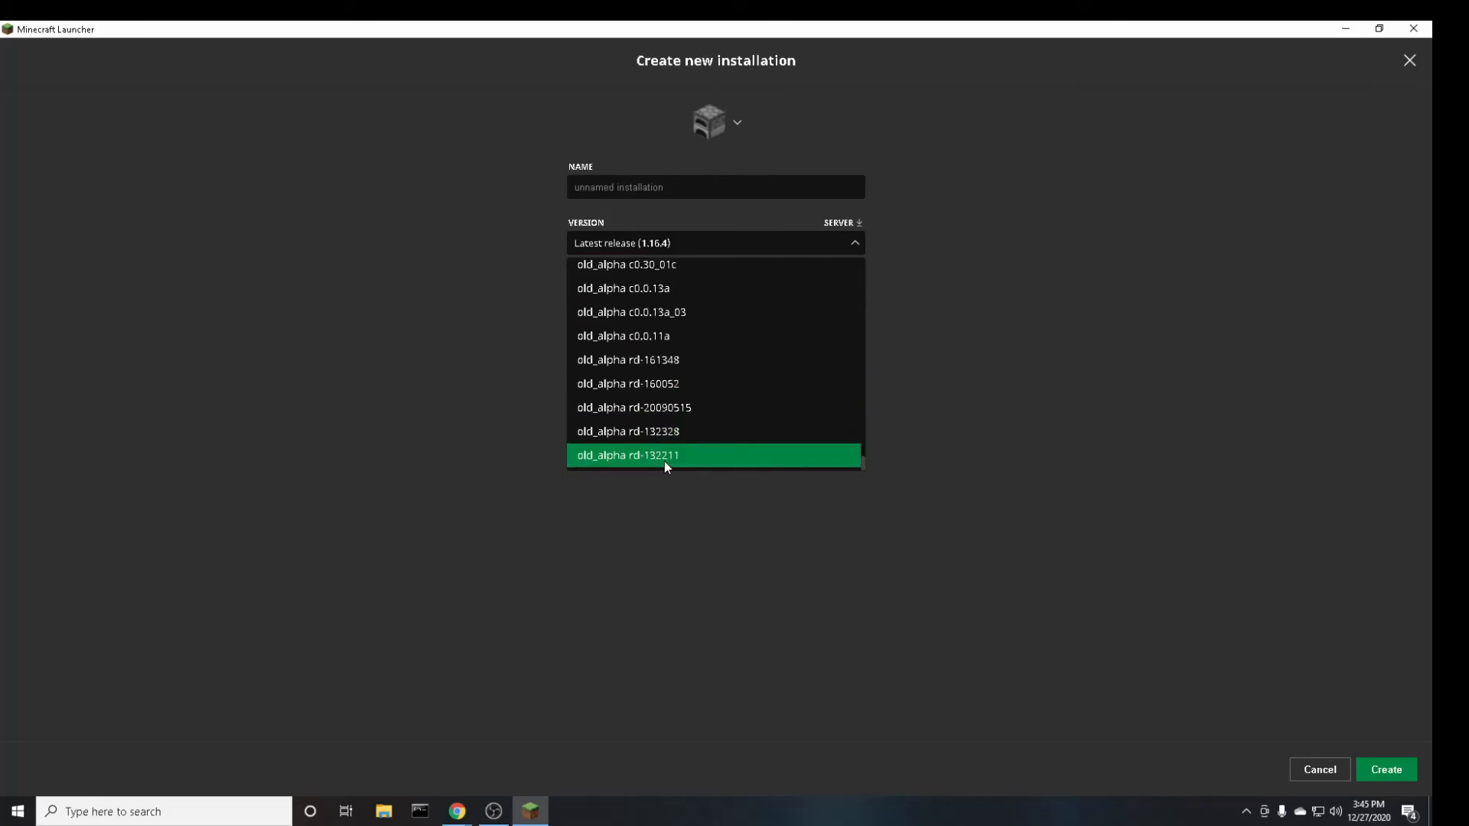
click(628, 455)
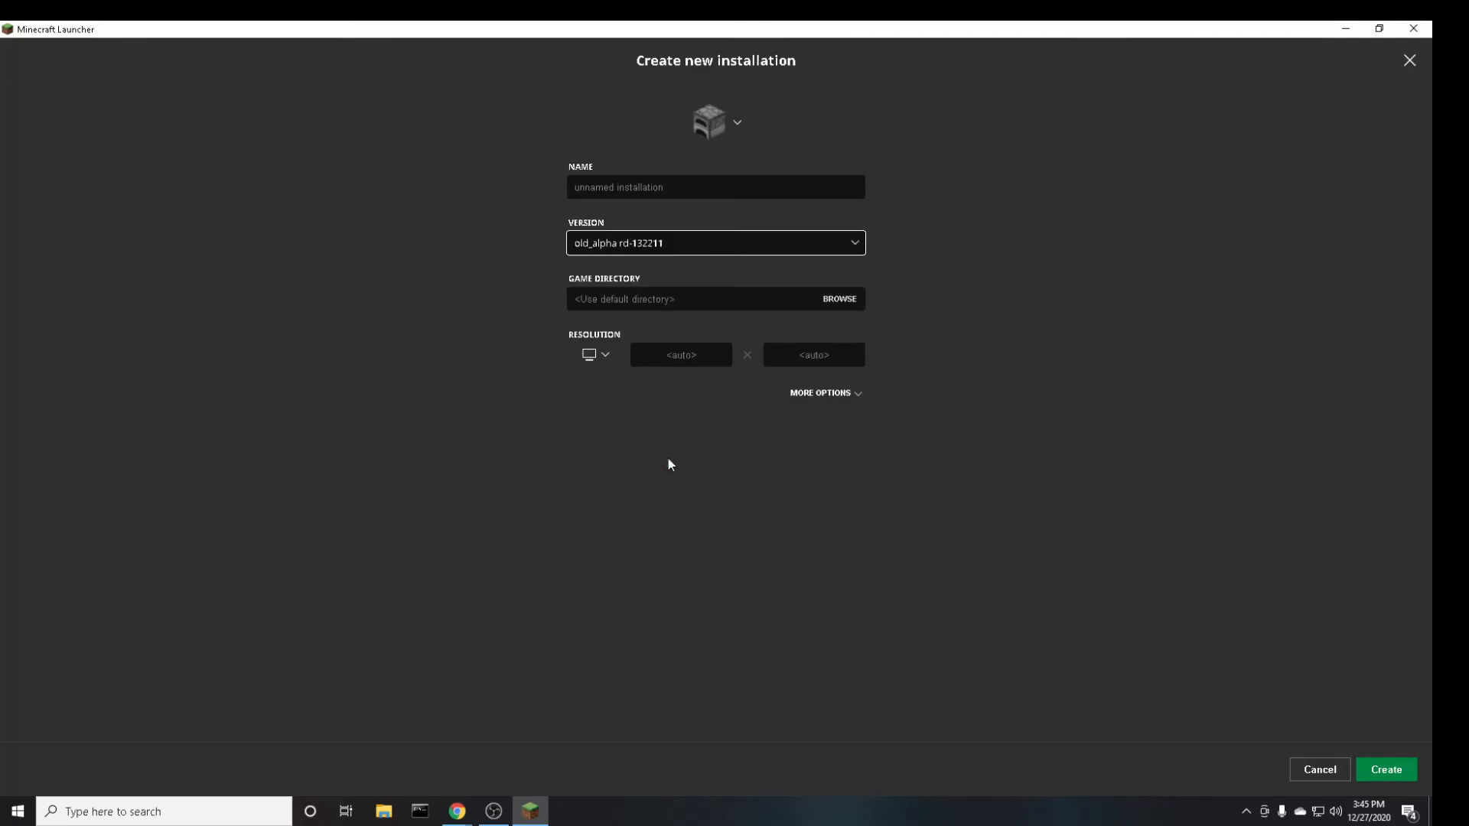
text(Very First)
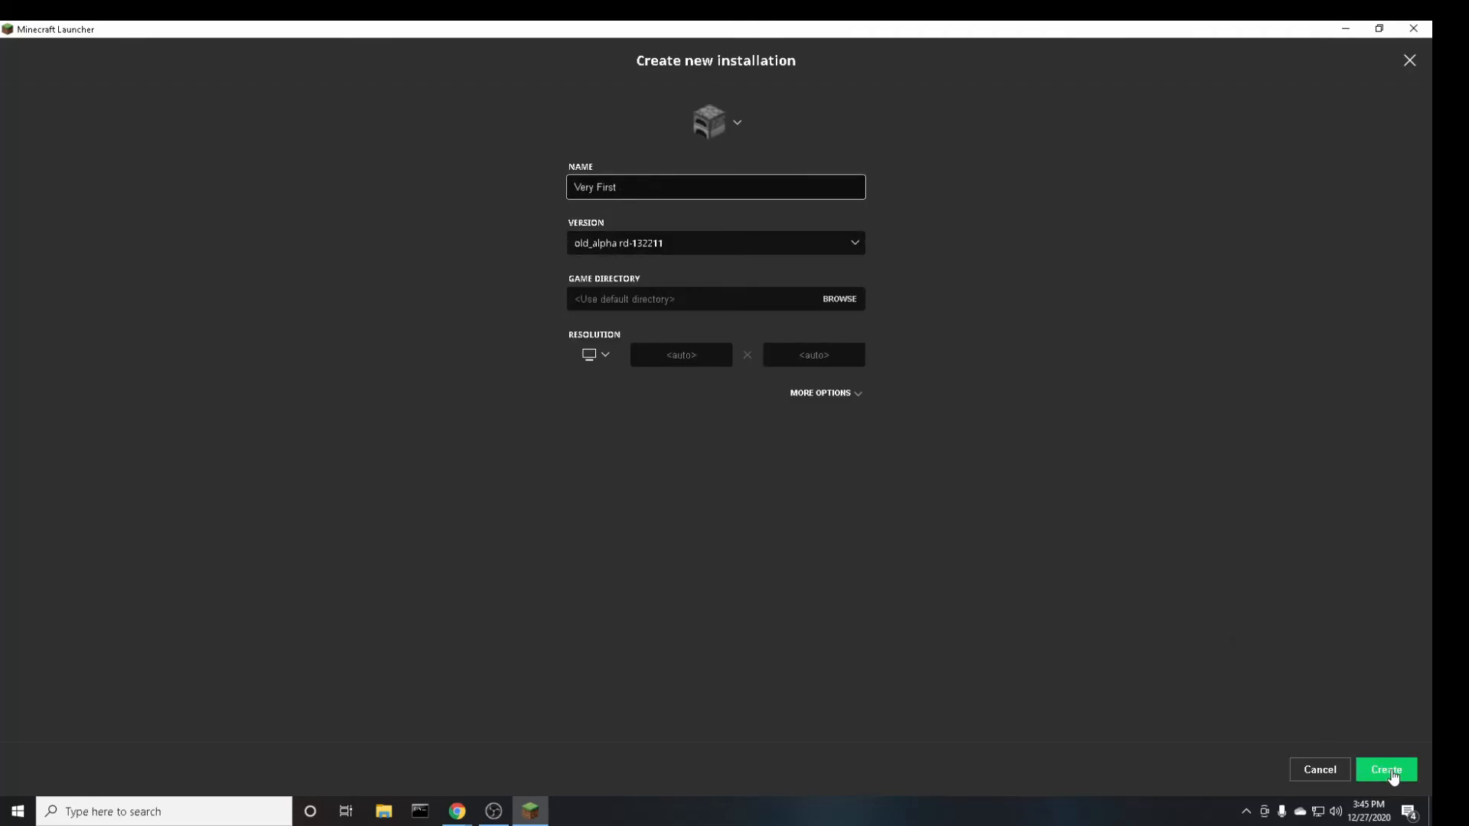
click(1386, 769)
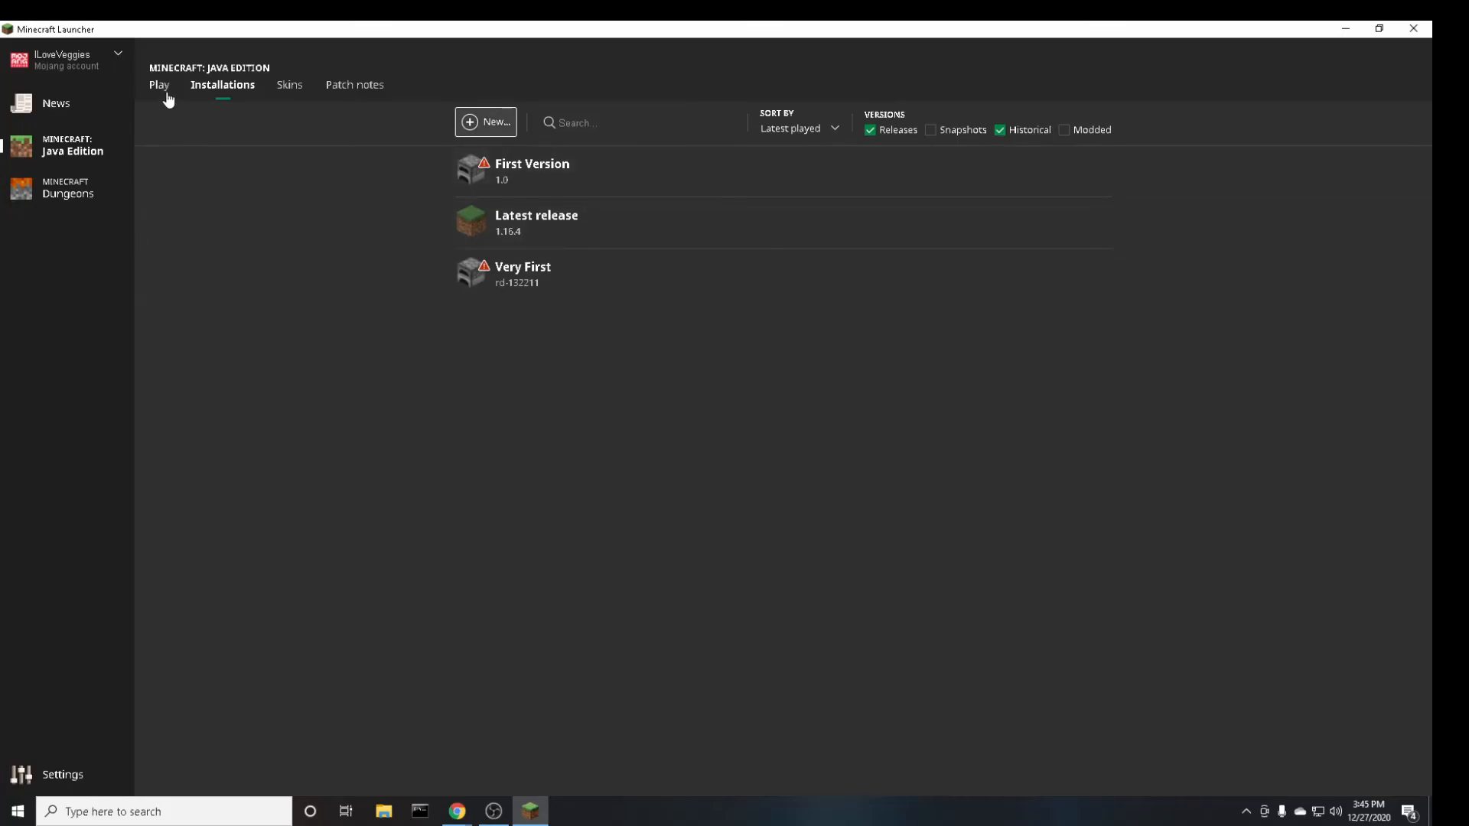
Play the 'Very First' rd-132211 installation, bringing up its flat grass-block world.
click(159, 84)
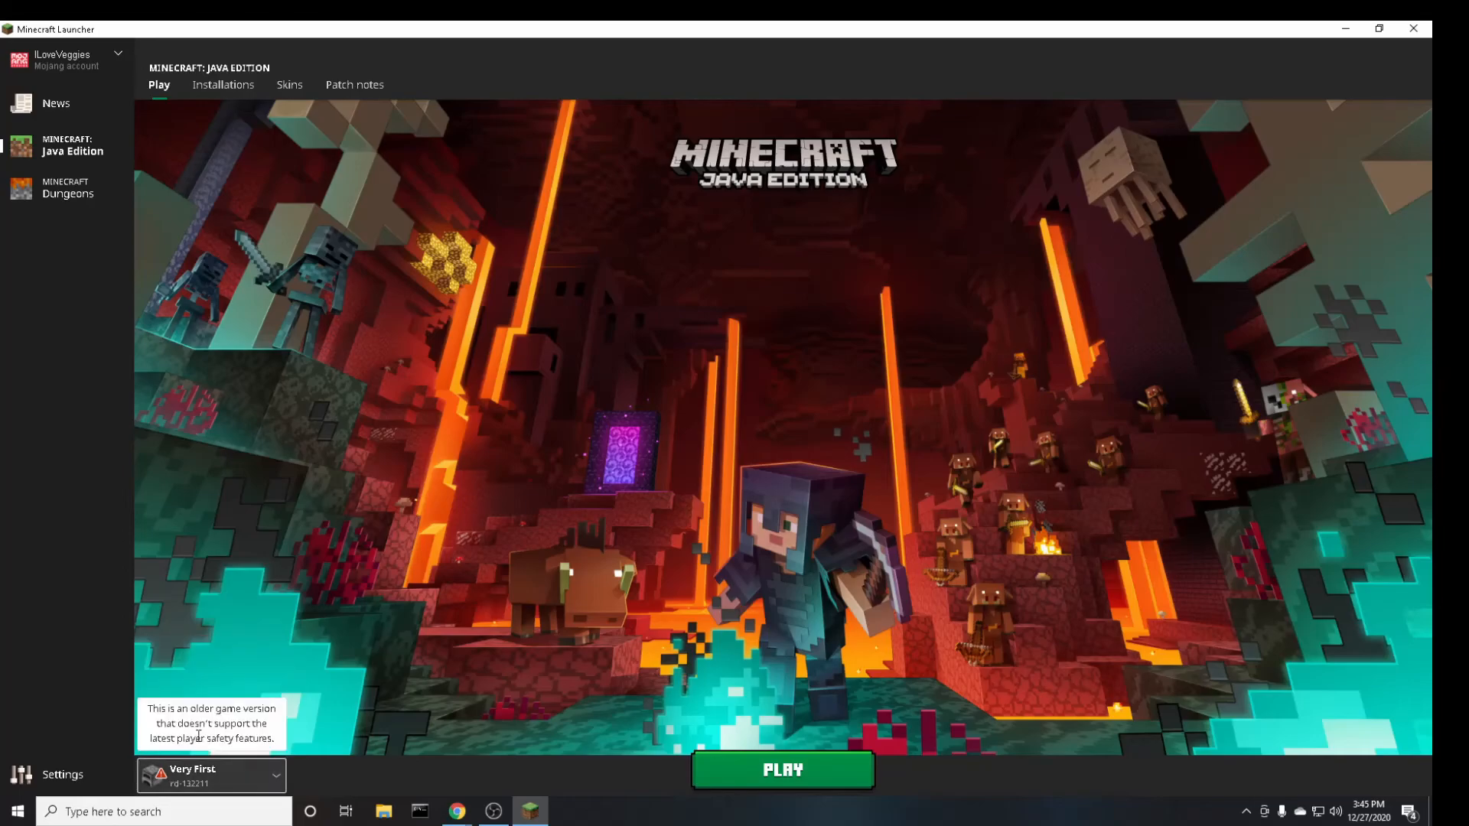
mouse_move(671, 797)
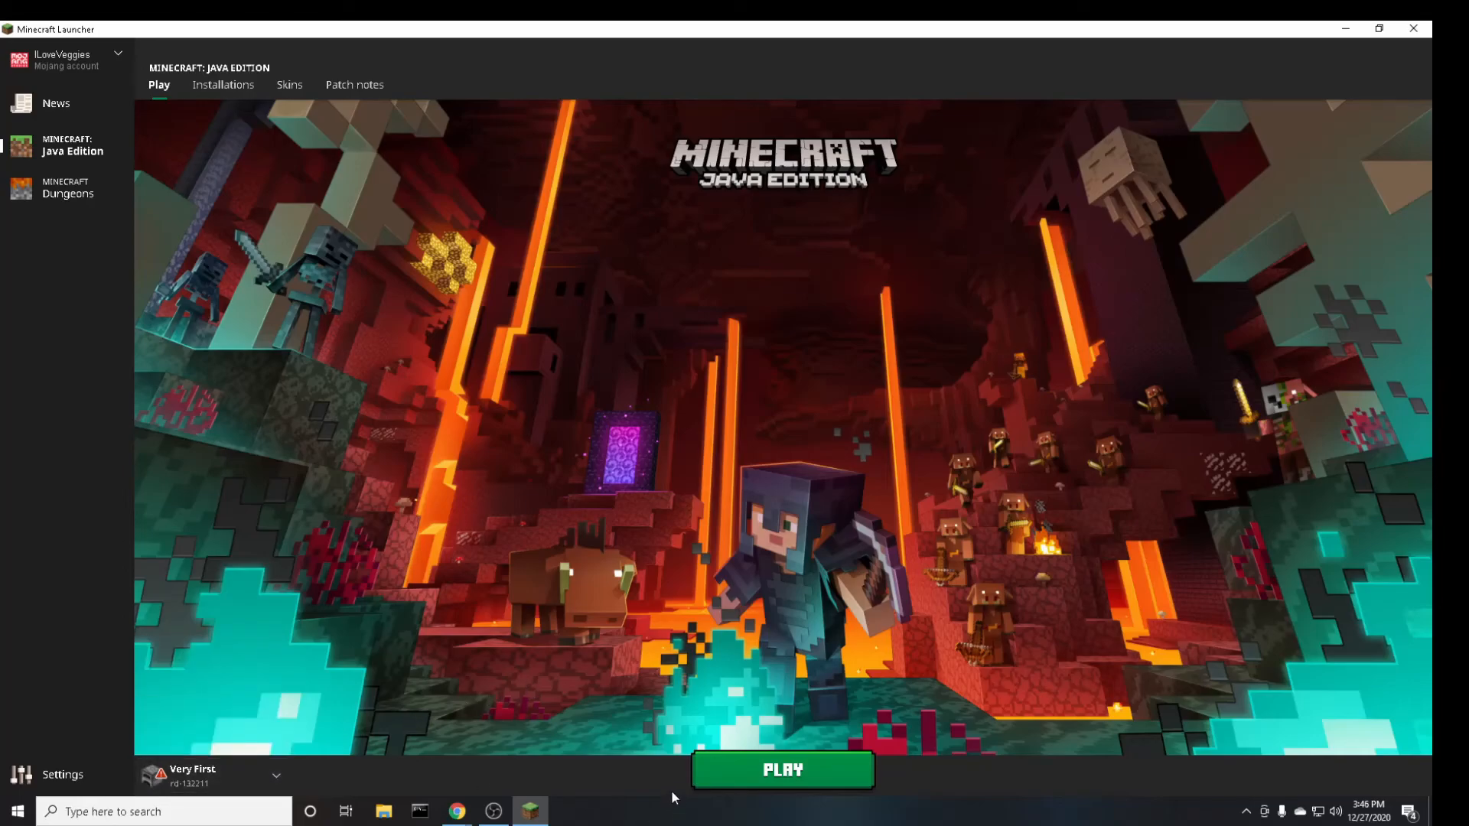
click(782, 769)
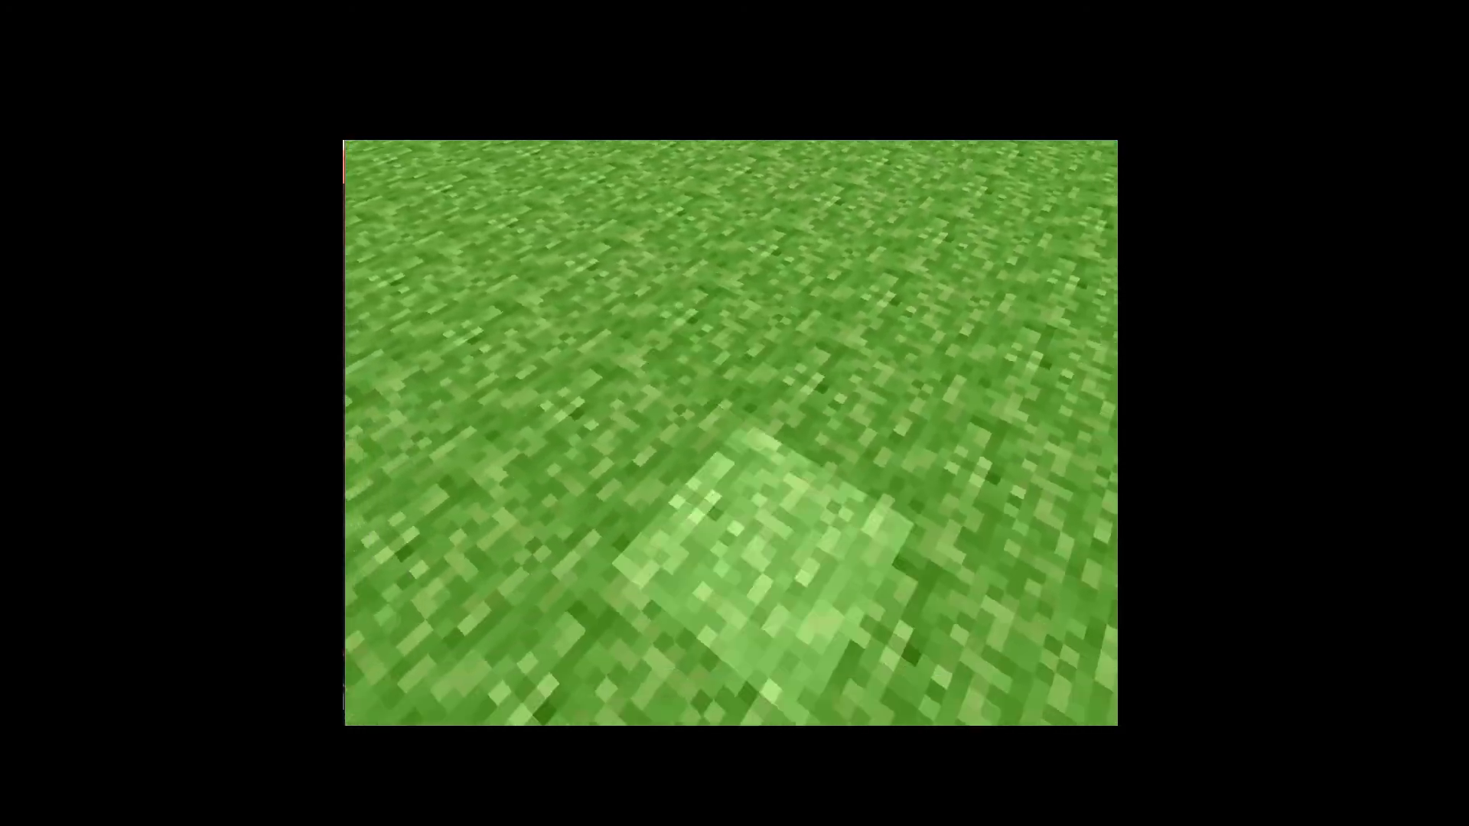